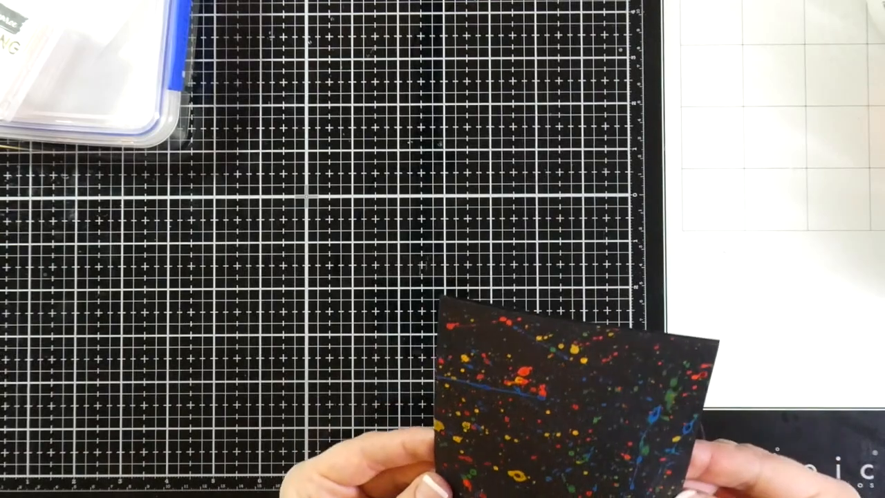
# Drag the red, yellow, green and blue splattered black card onto the mat's right side.
pyautogui.moveTo(553, 415); pyautogui.dragTo(512, 242)
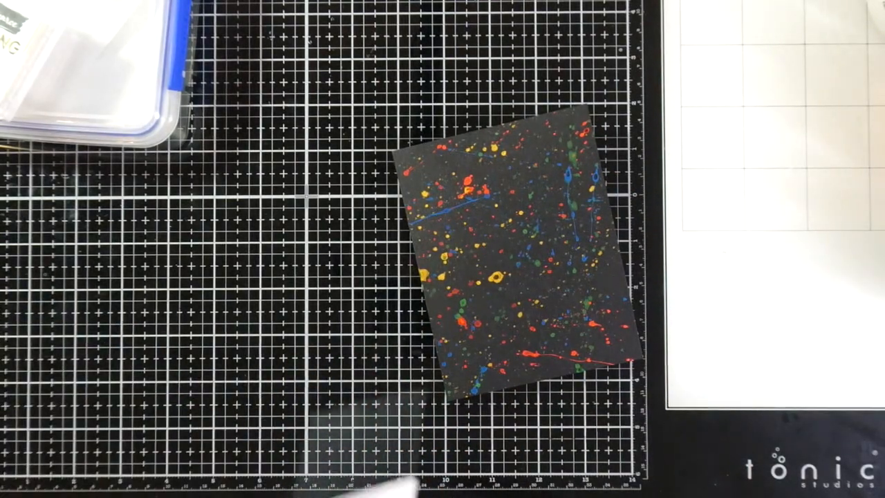